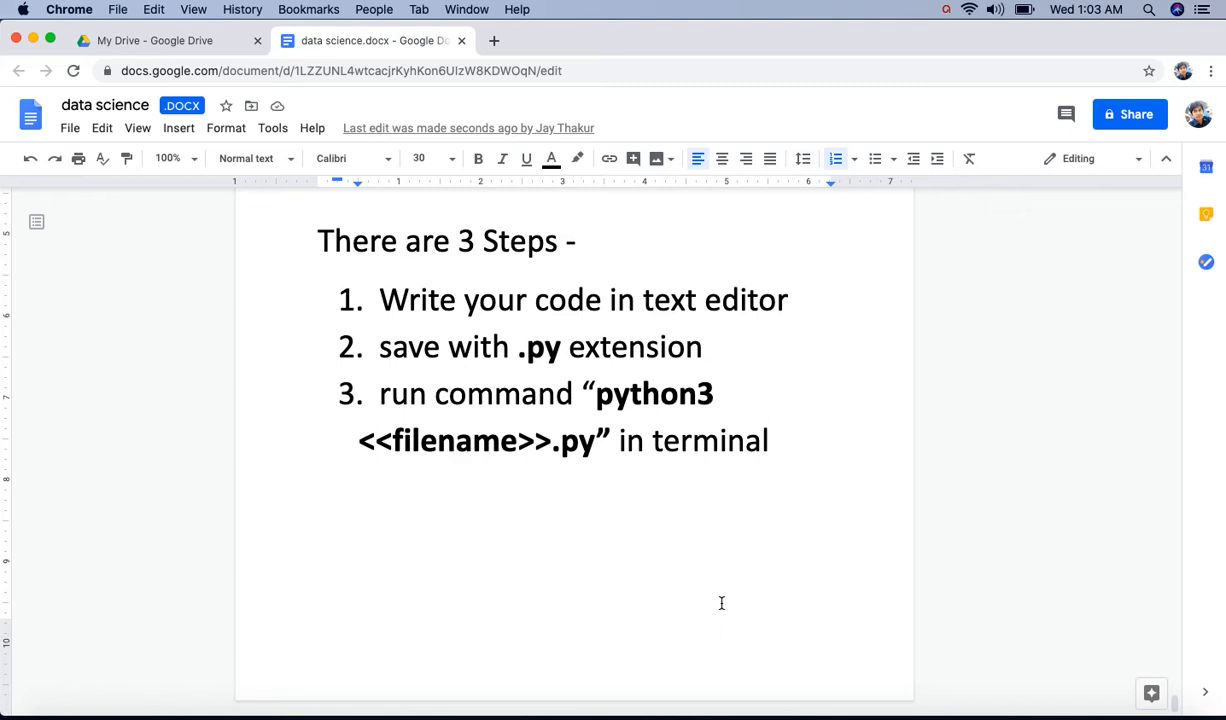
Hide Chrome after reviewing the three-step Python notes to reveal the desktop
click(770, 441)
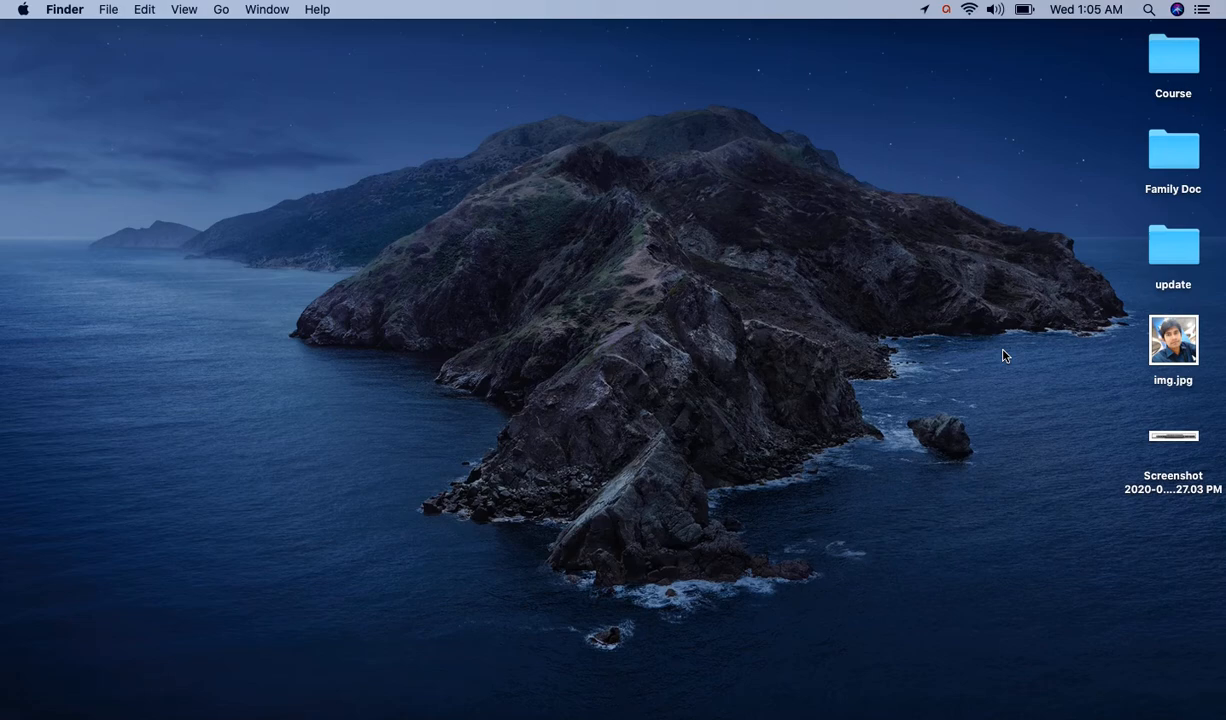
Launch TextMate via Spotlight and write print("Hello World!") in a new document
text(textMate)
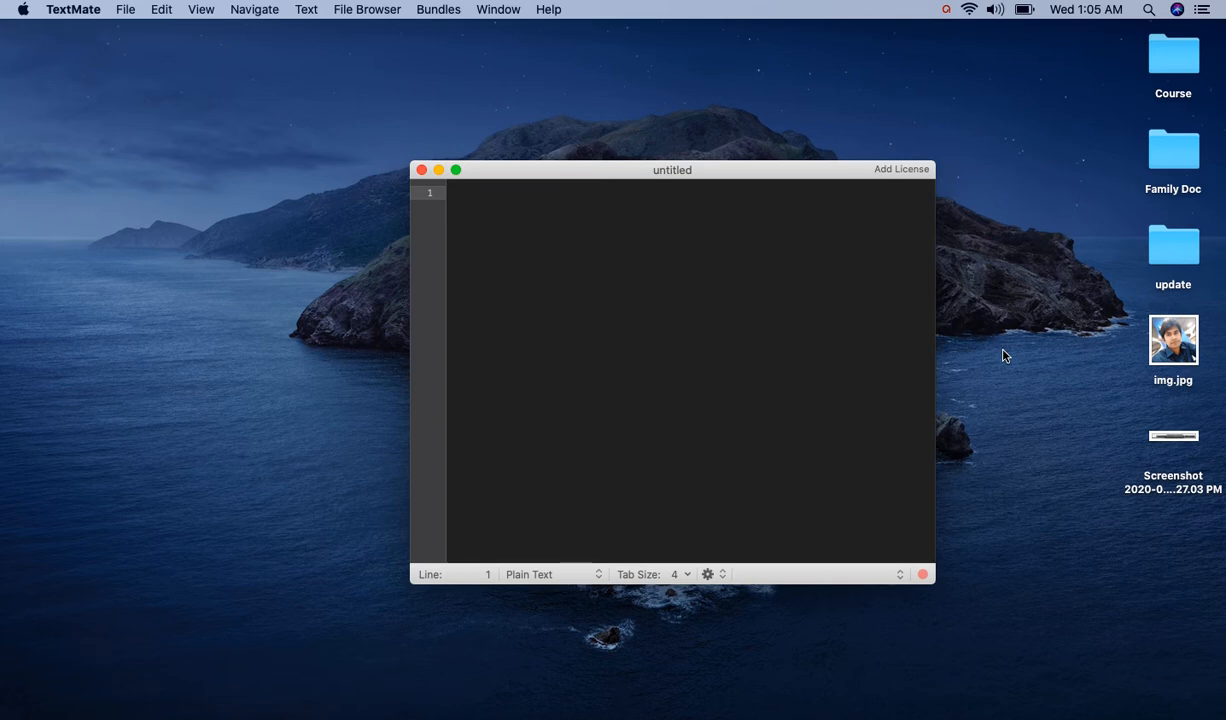
text(print())
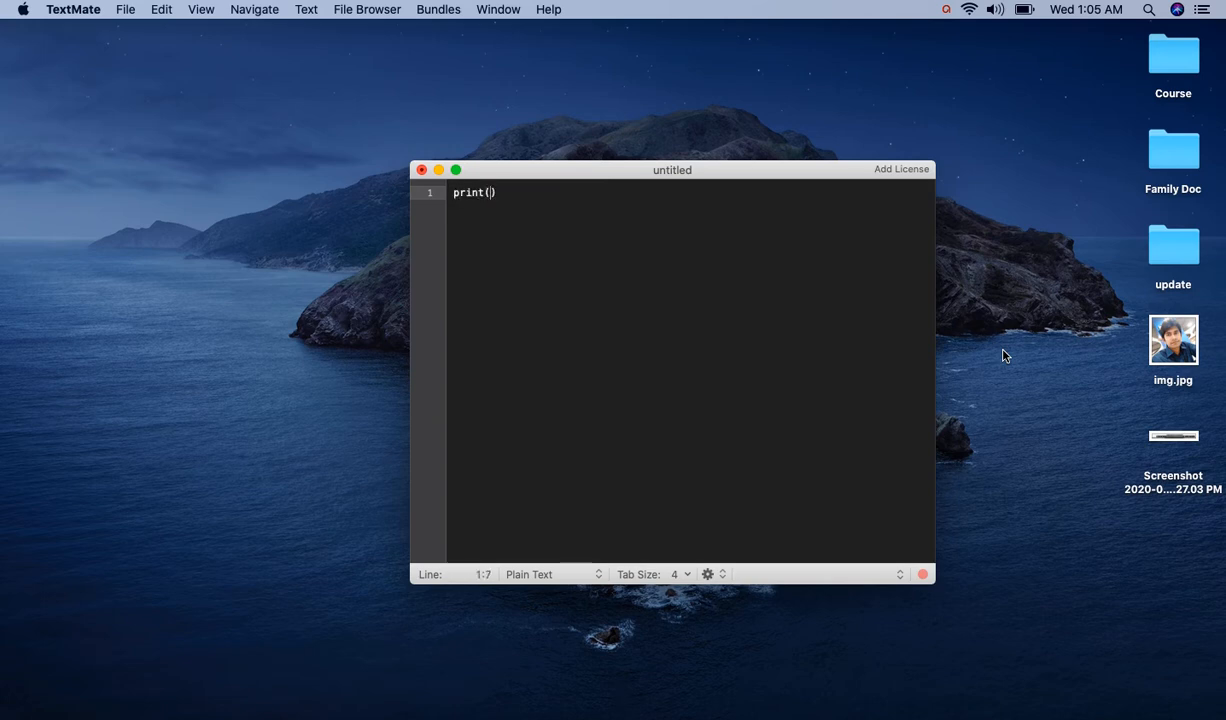
text("Hello")
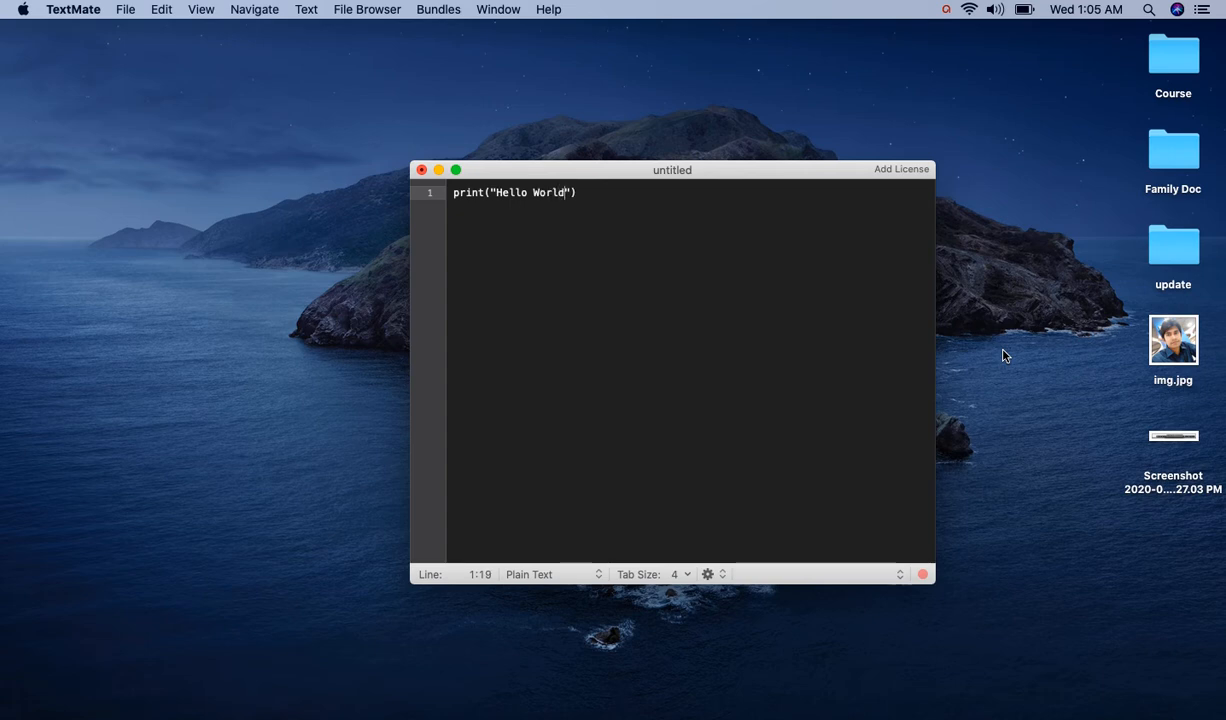
text(!)
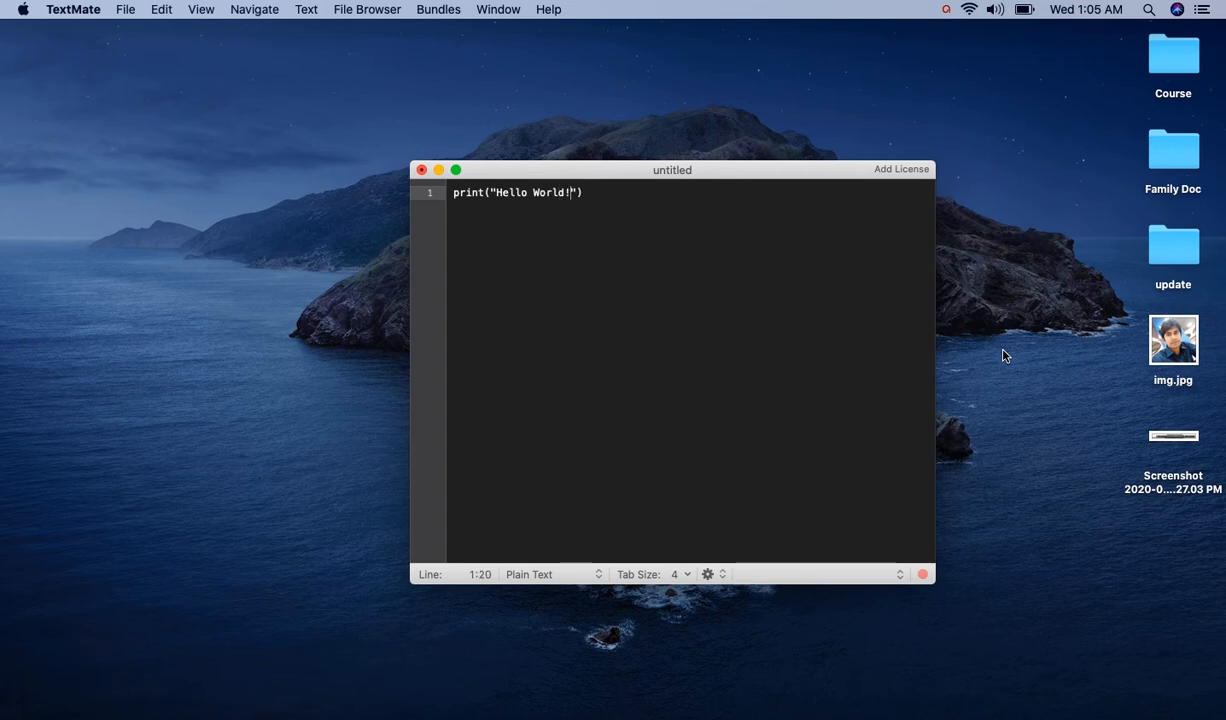
Save the script to the Desktop as hello_world.py
click(125, 9)
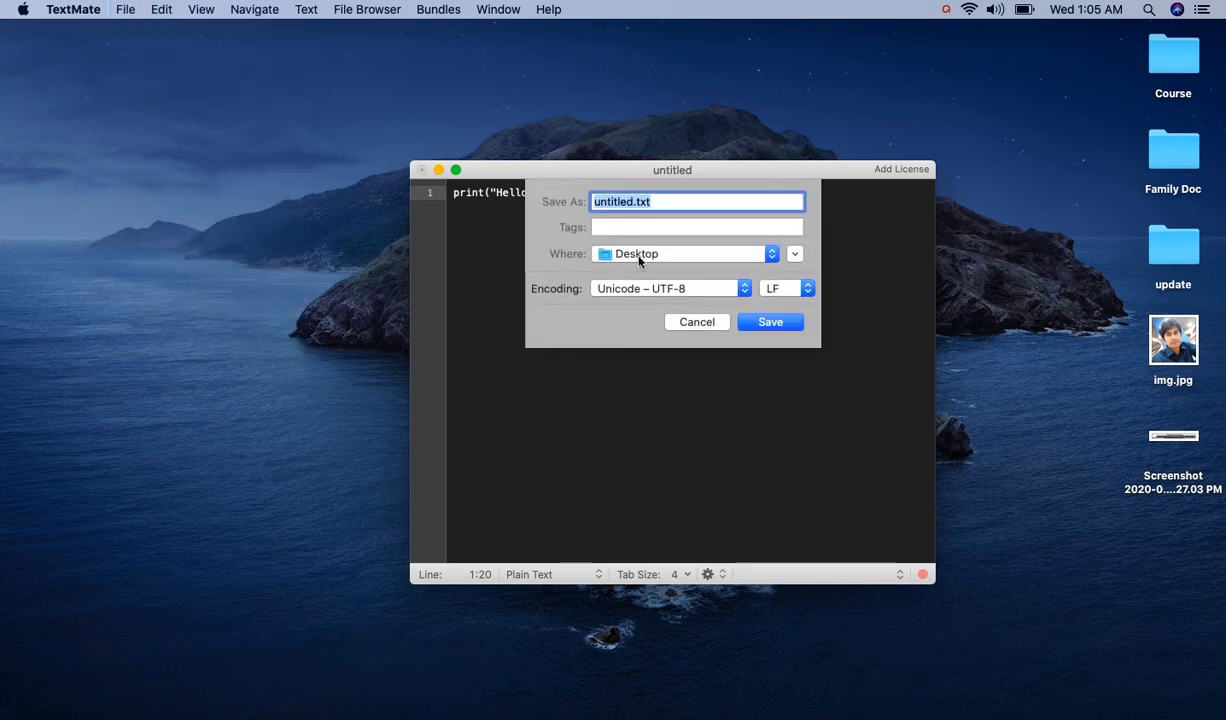
mouse_move(665, 202)
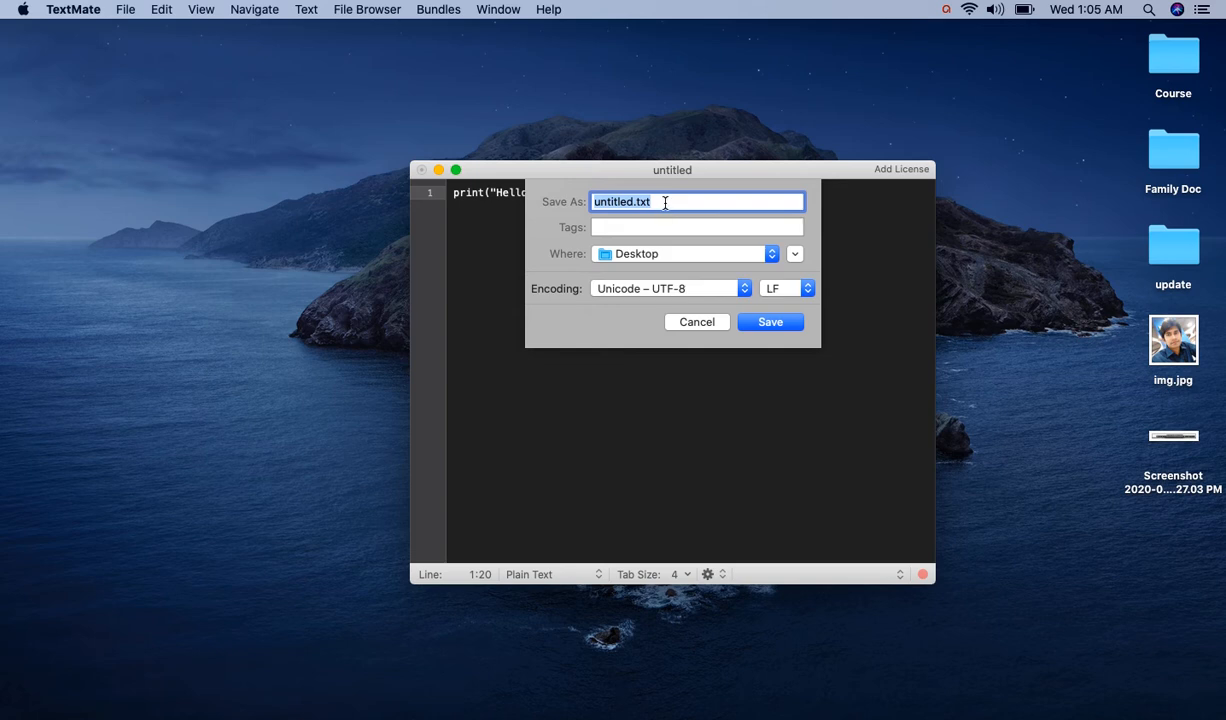
text(hello_)
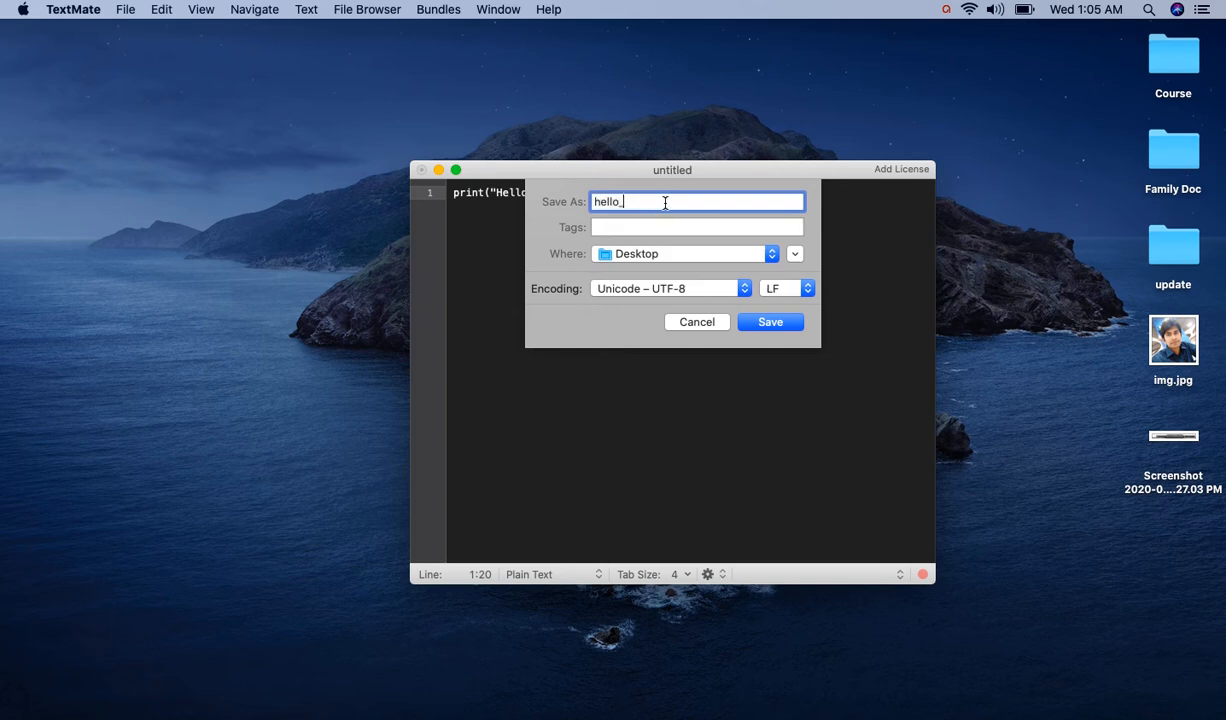
text(world.)
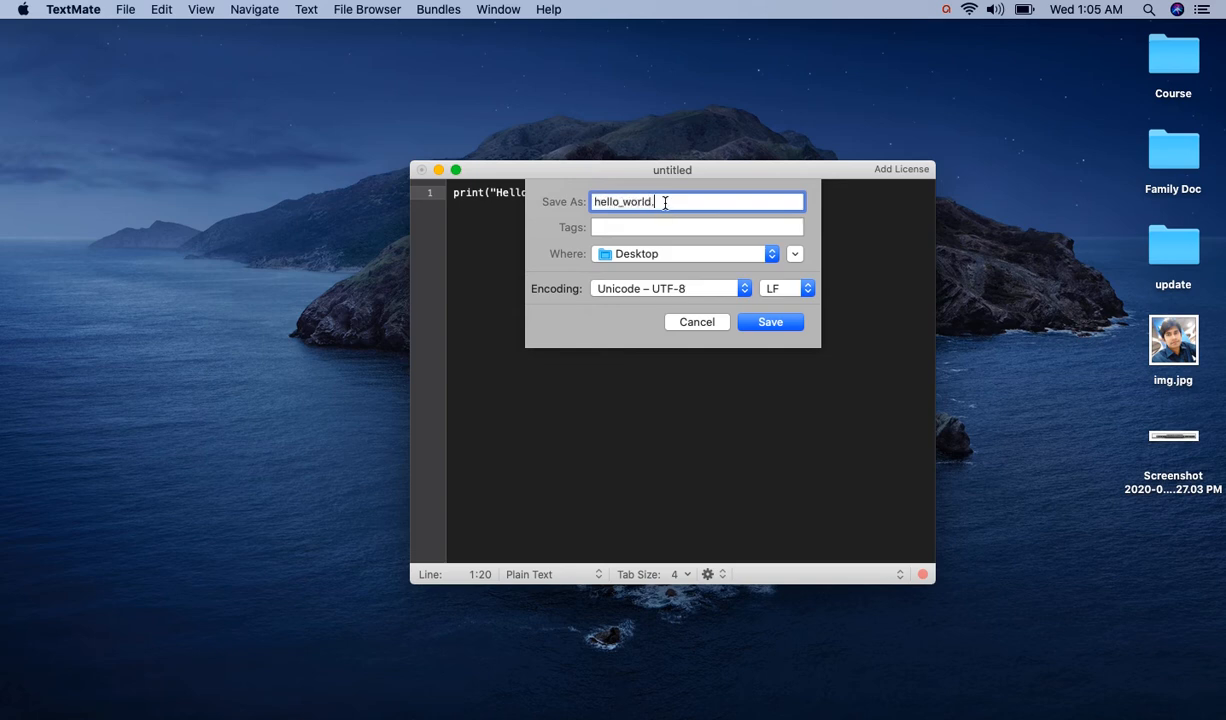
text(py)
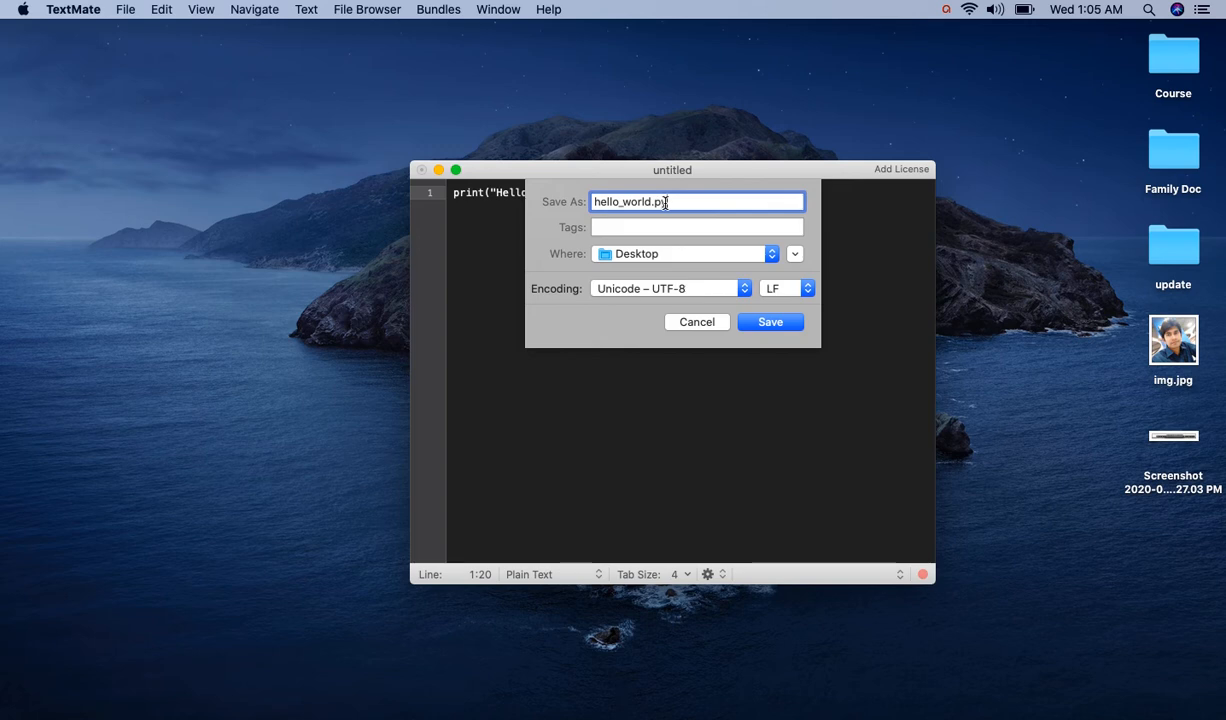
click(770, 321)
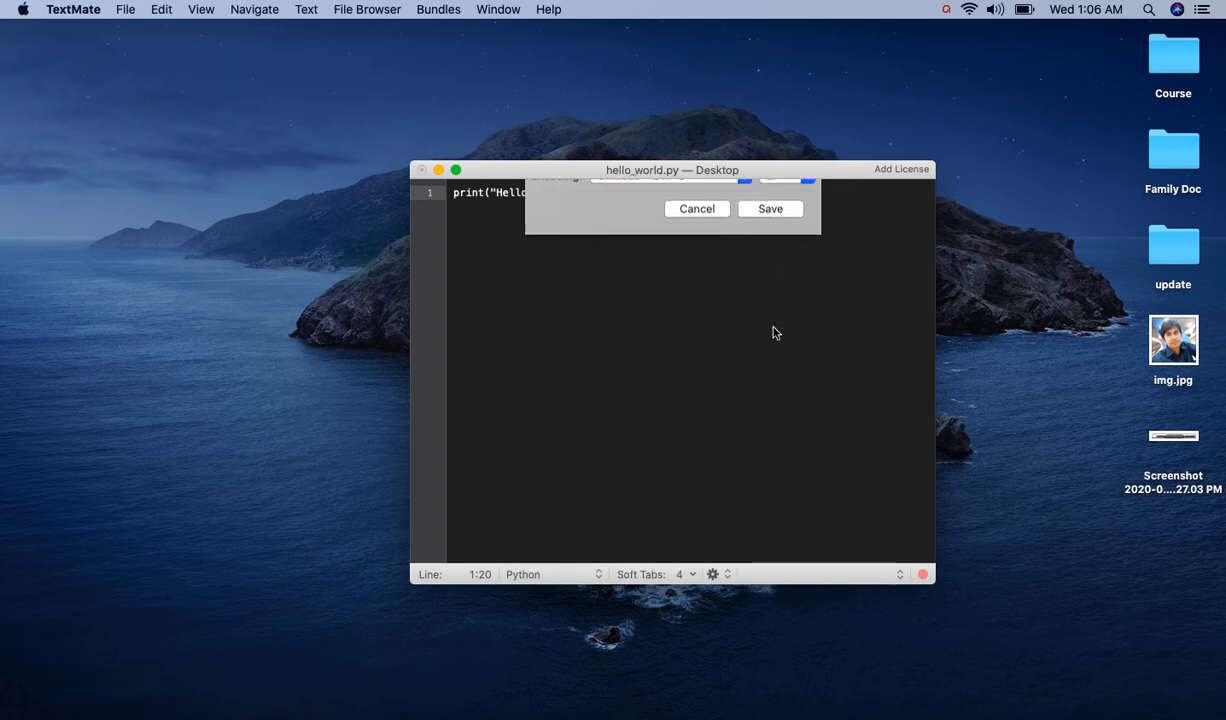
click(770, 208)
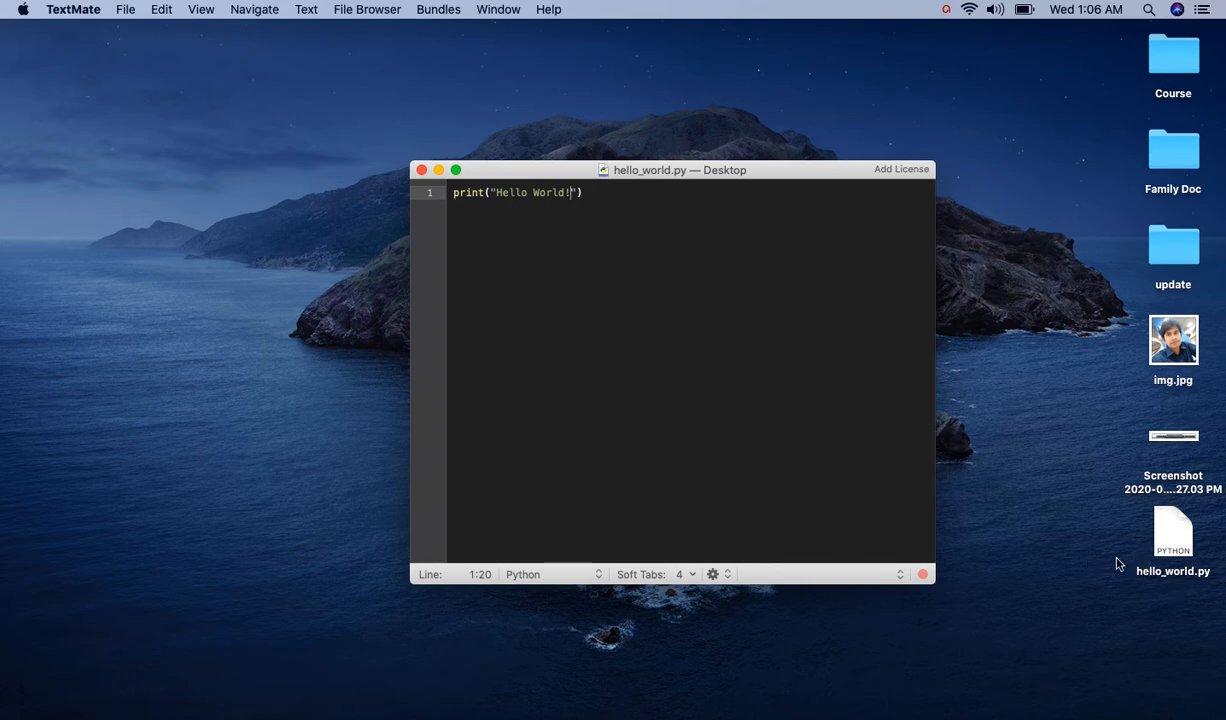
mouse_move(1023, 455)
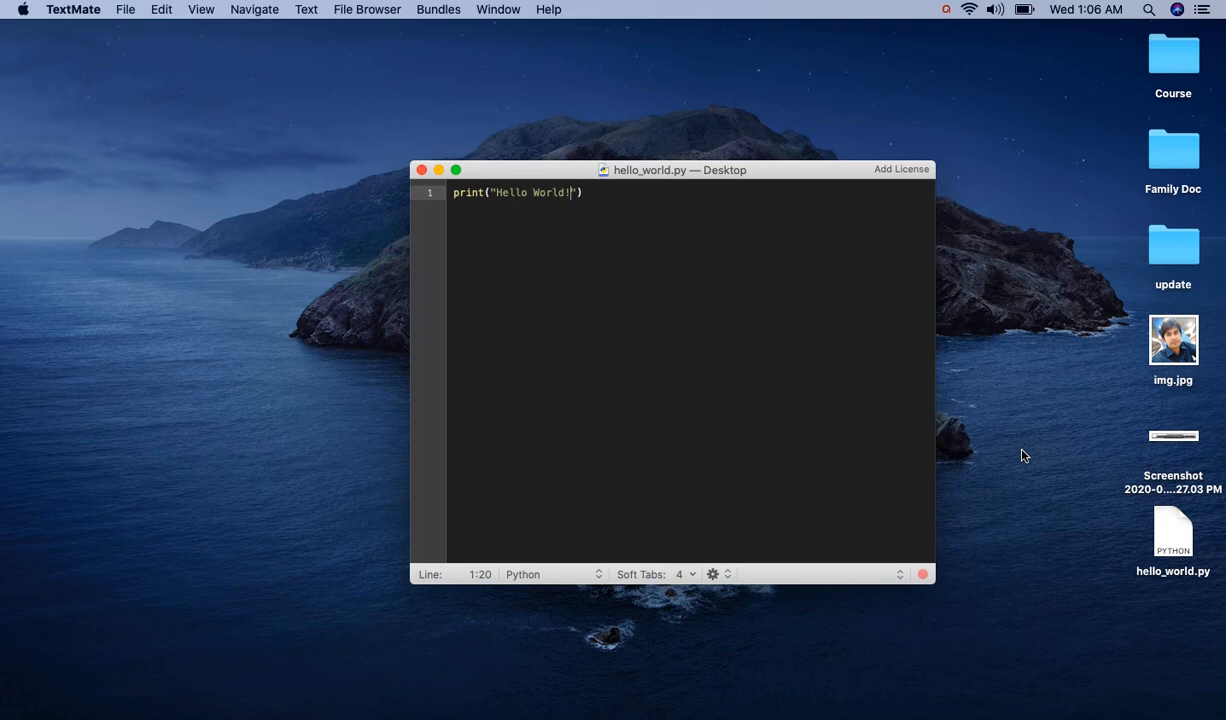
text(terminal)
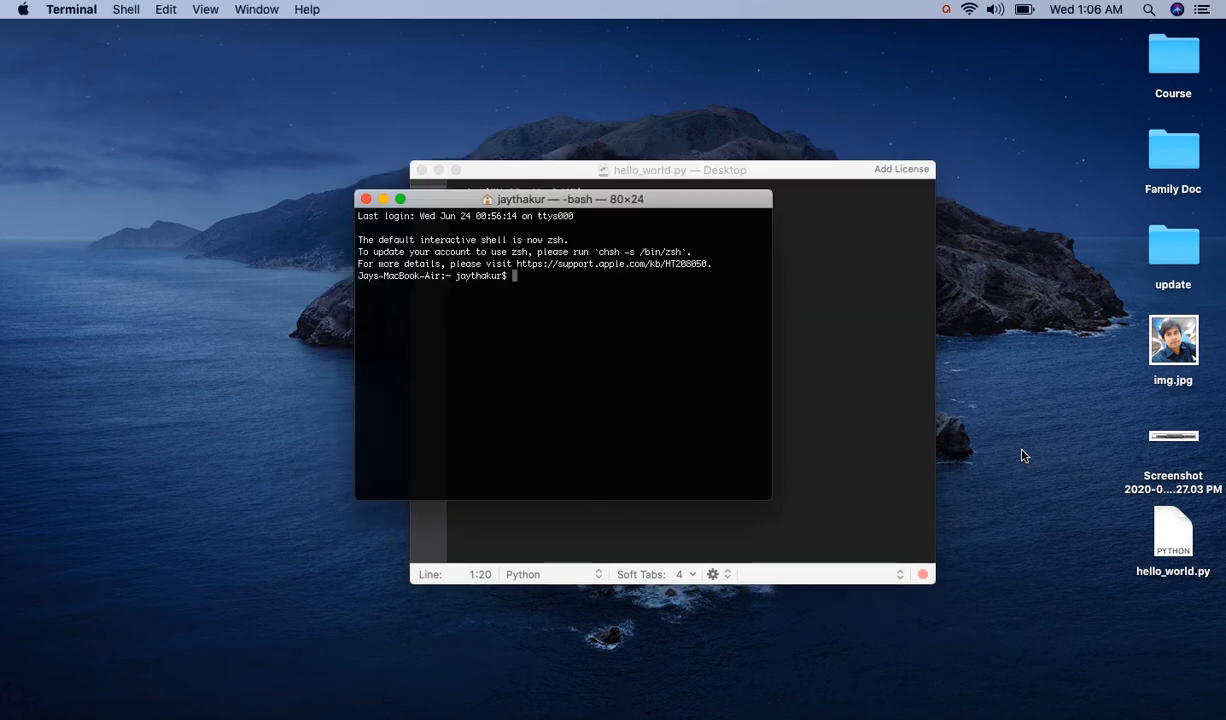
Change into Desktop and run python3 hello_world.py, printing Hello World!
text(cd Desktop/)
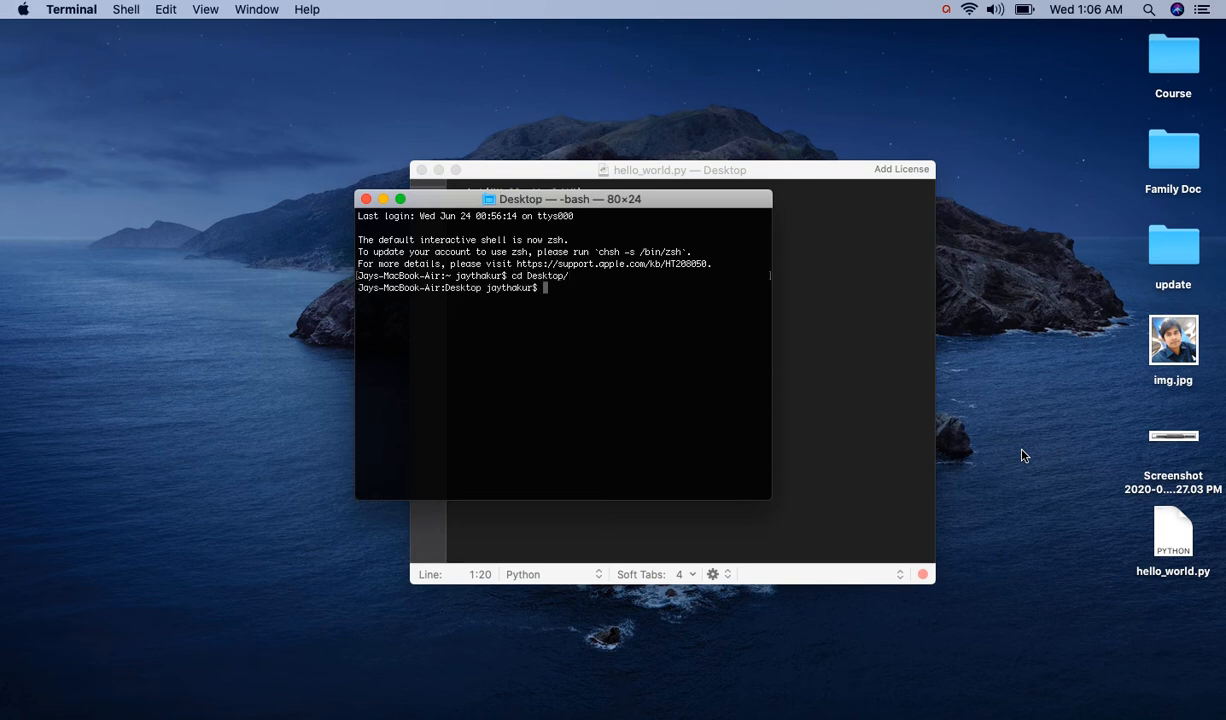
text(pyt)
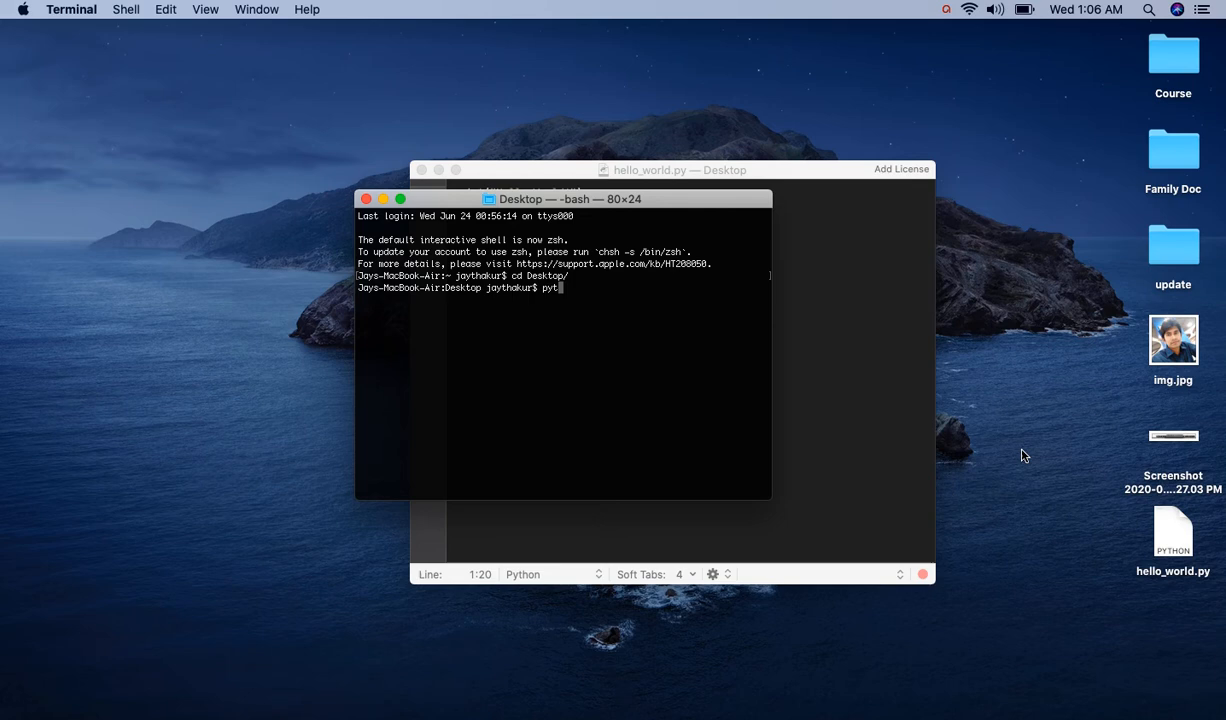
text(hon3 hello_)
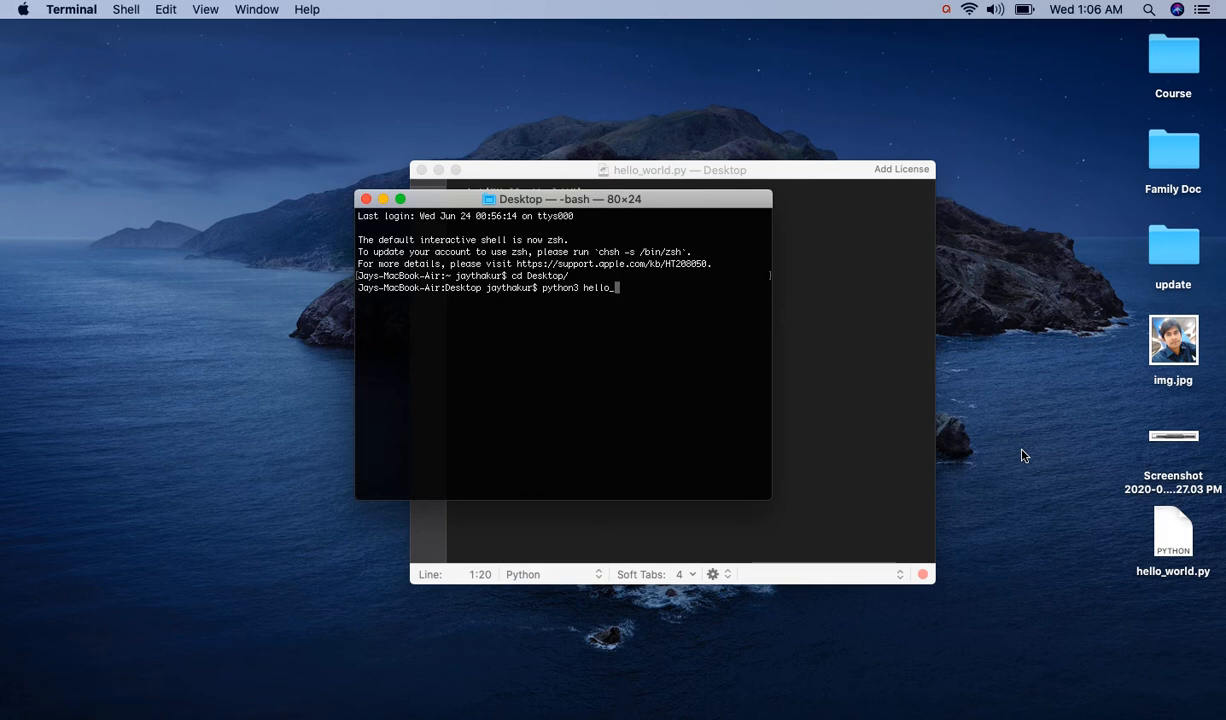
text(world.py)
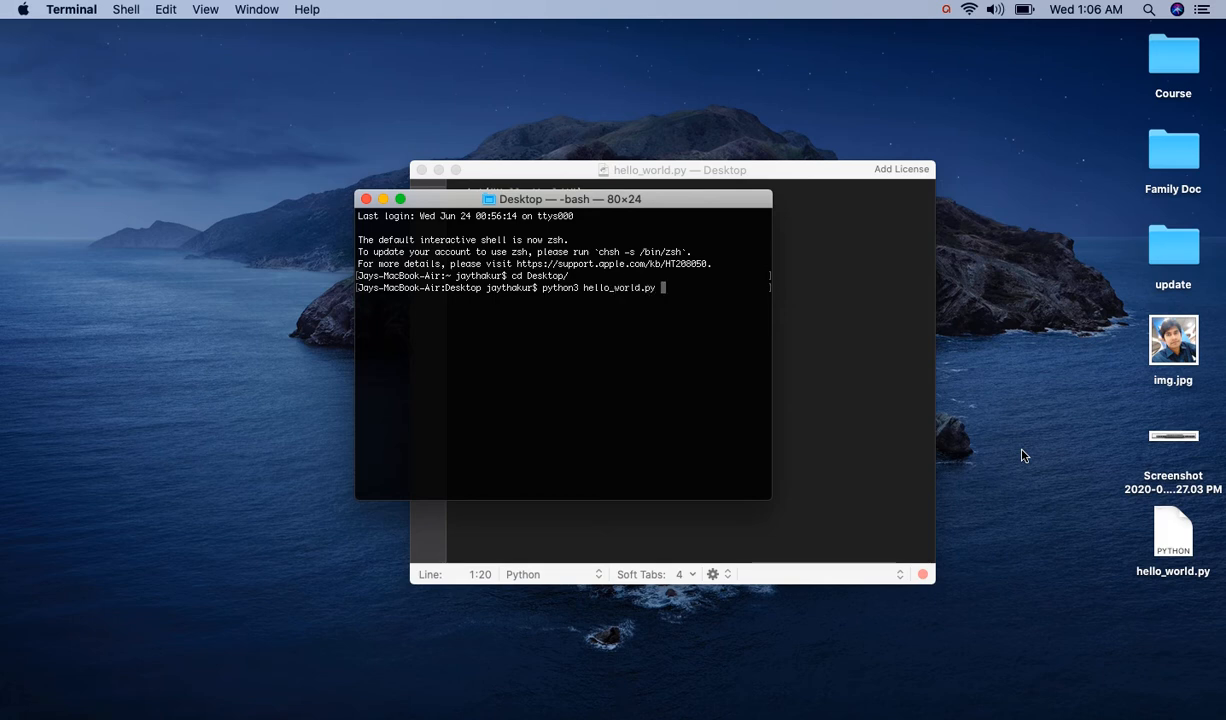
key(Return)
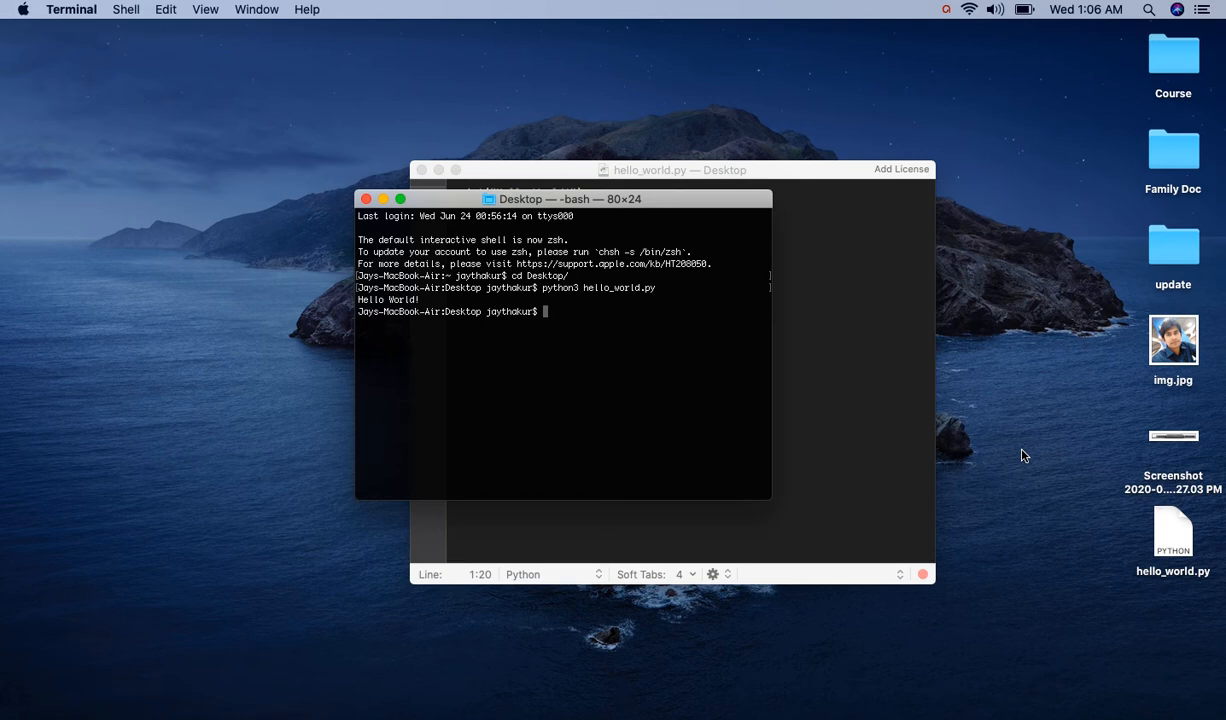